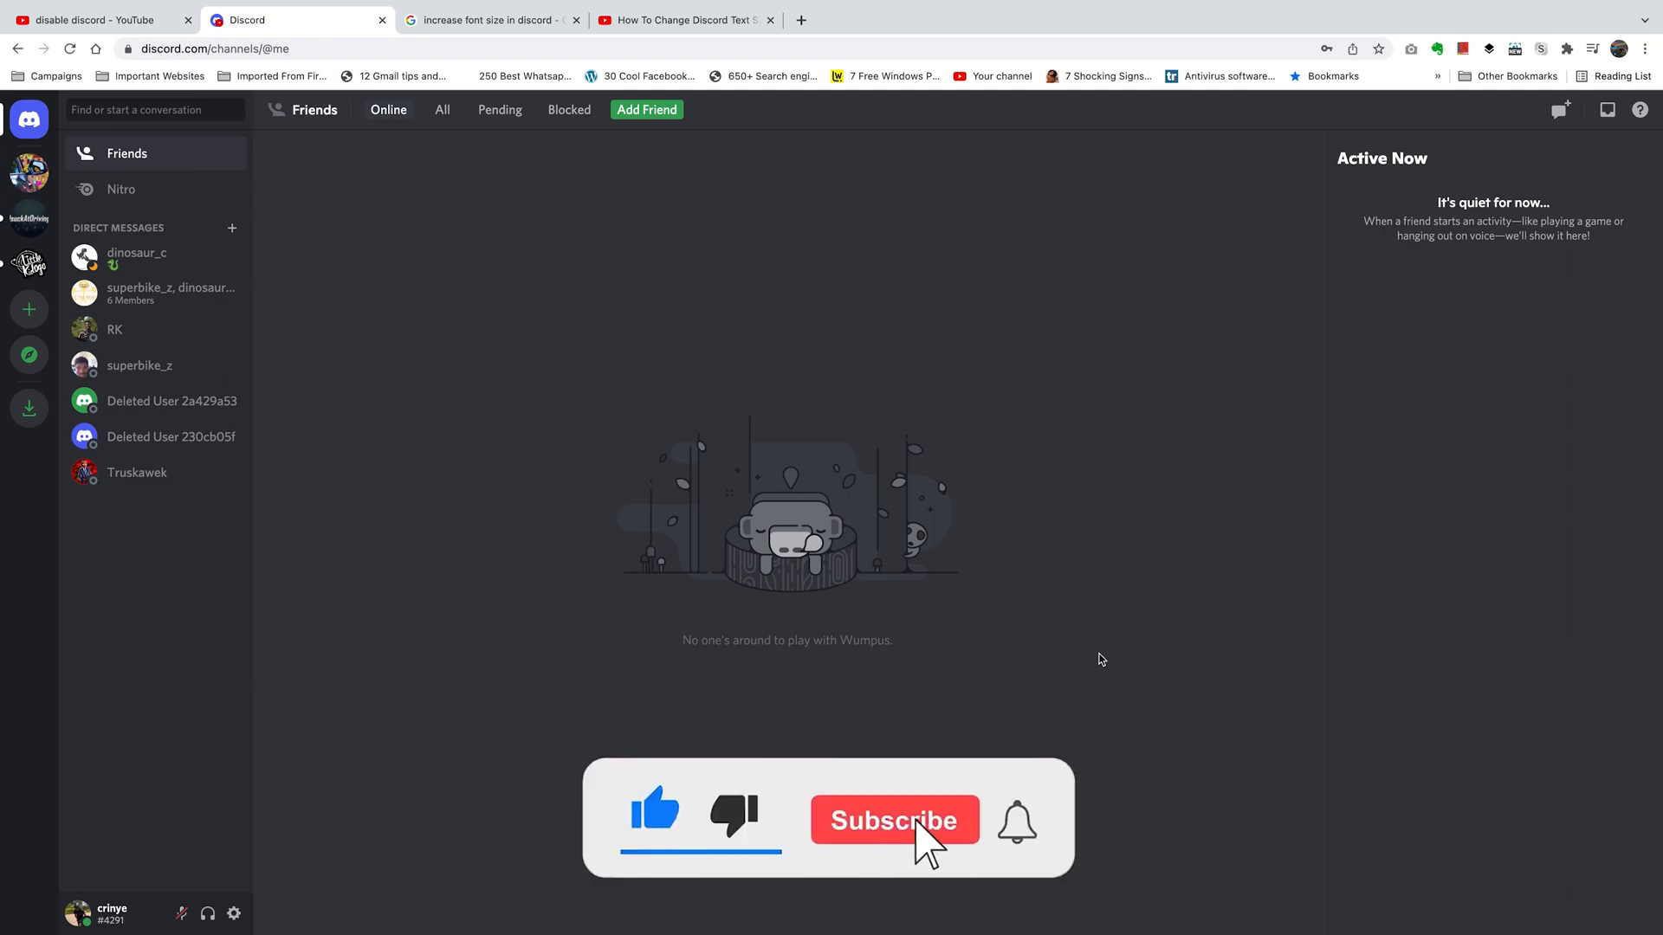
Bring up User Settings from the gear beside the username, landing on My Account.
{"action": "left_click", "coordinate": [894, 819]}
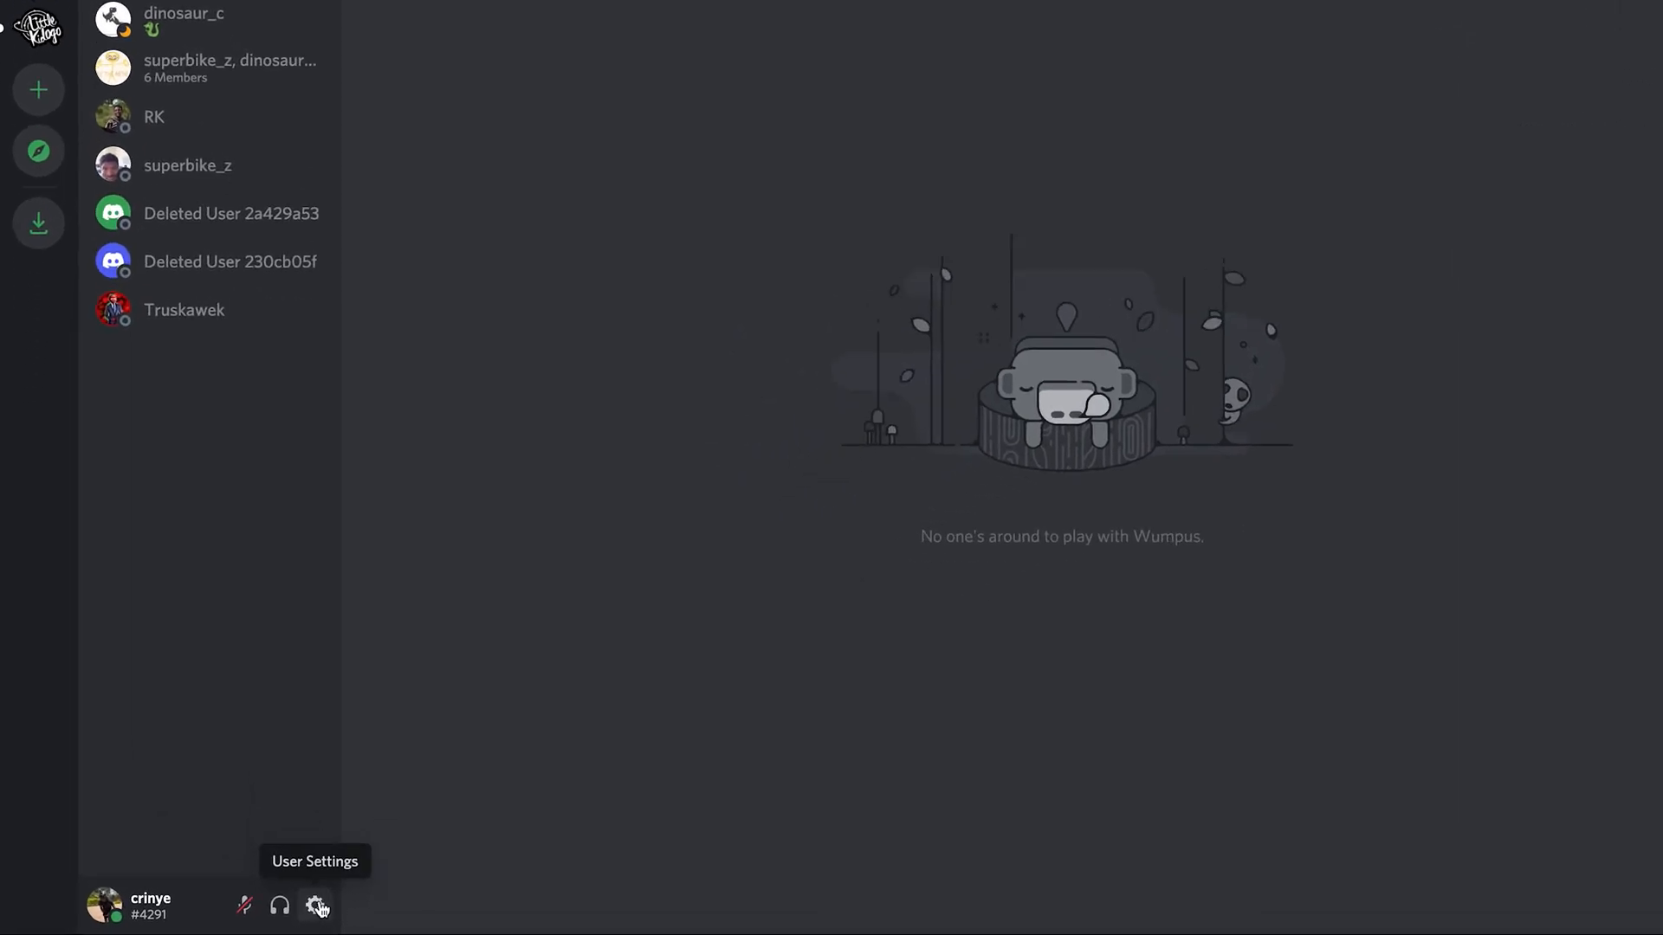
{"action": "left_click", "coordinate": [319, 906]}
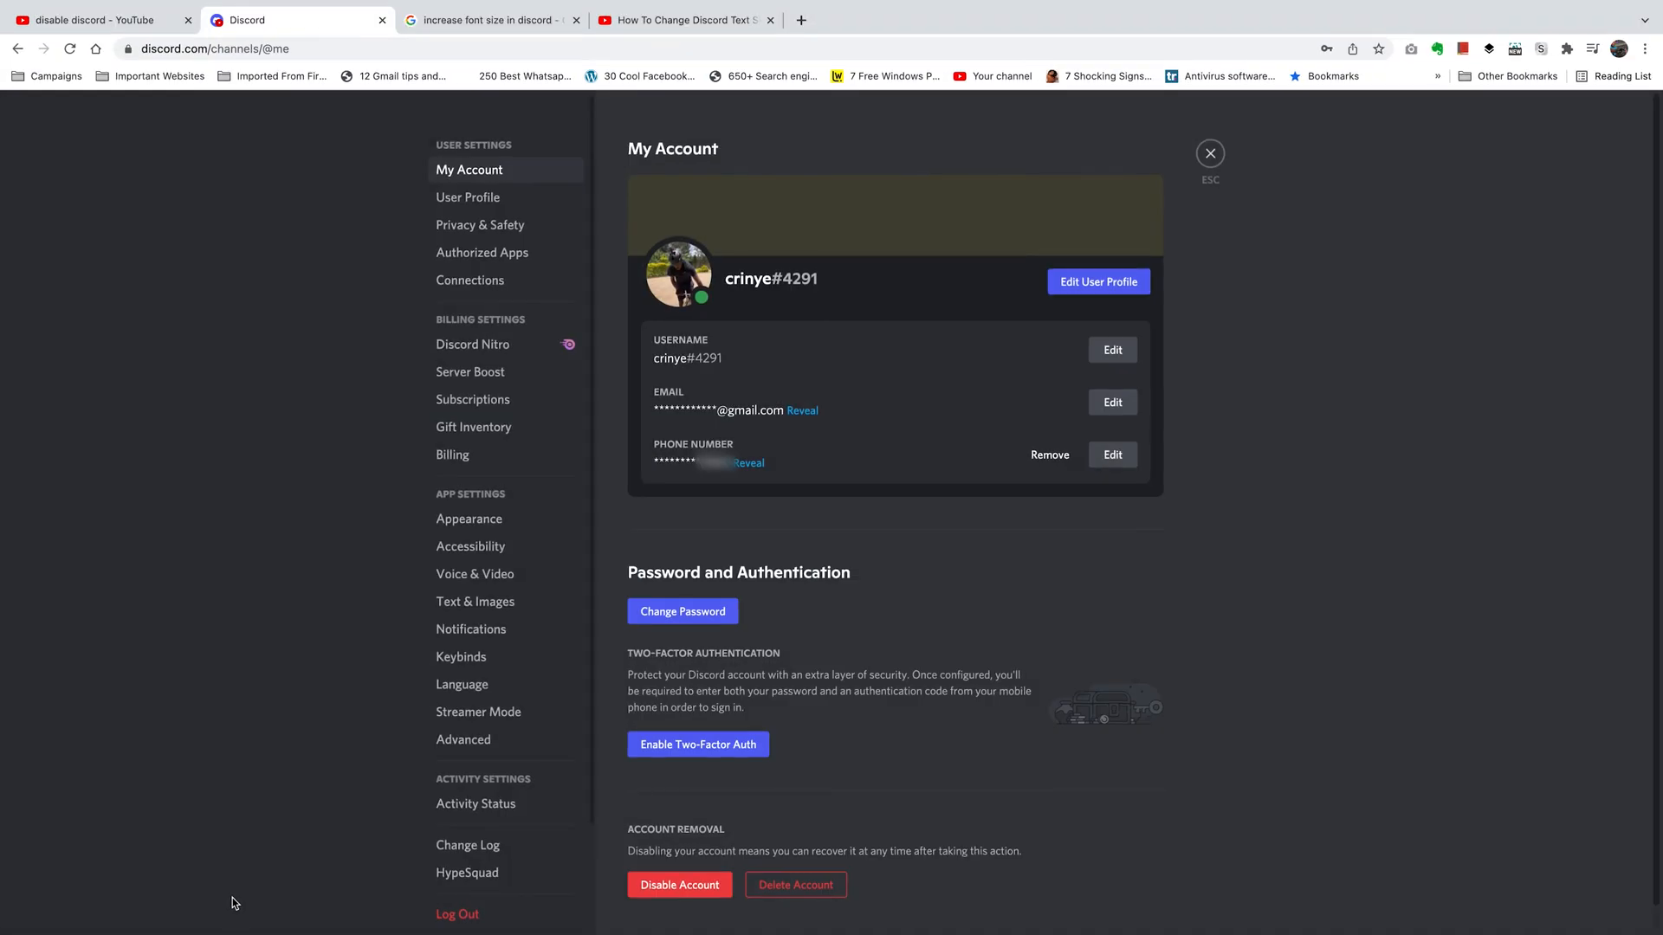
{"action": "mouse_move", "coordinate": [281, 766]}
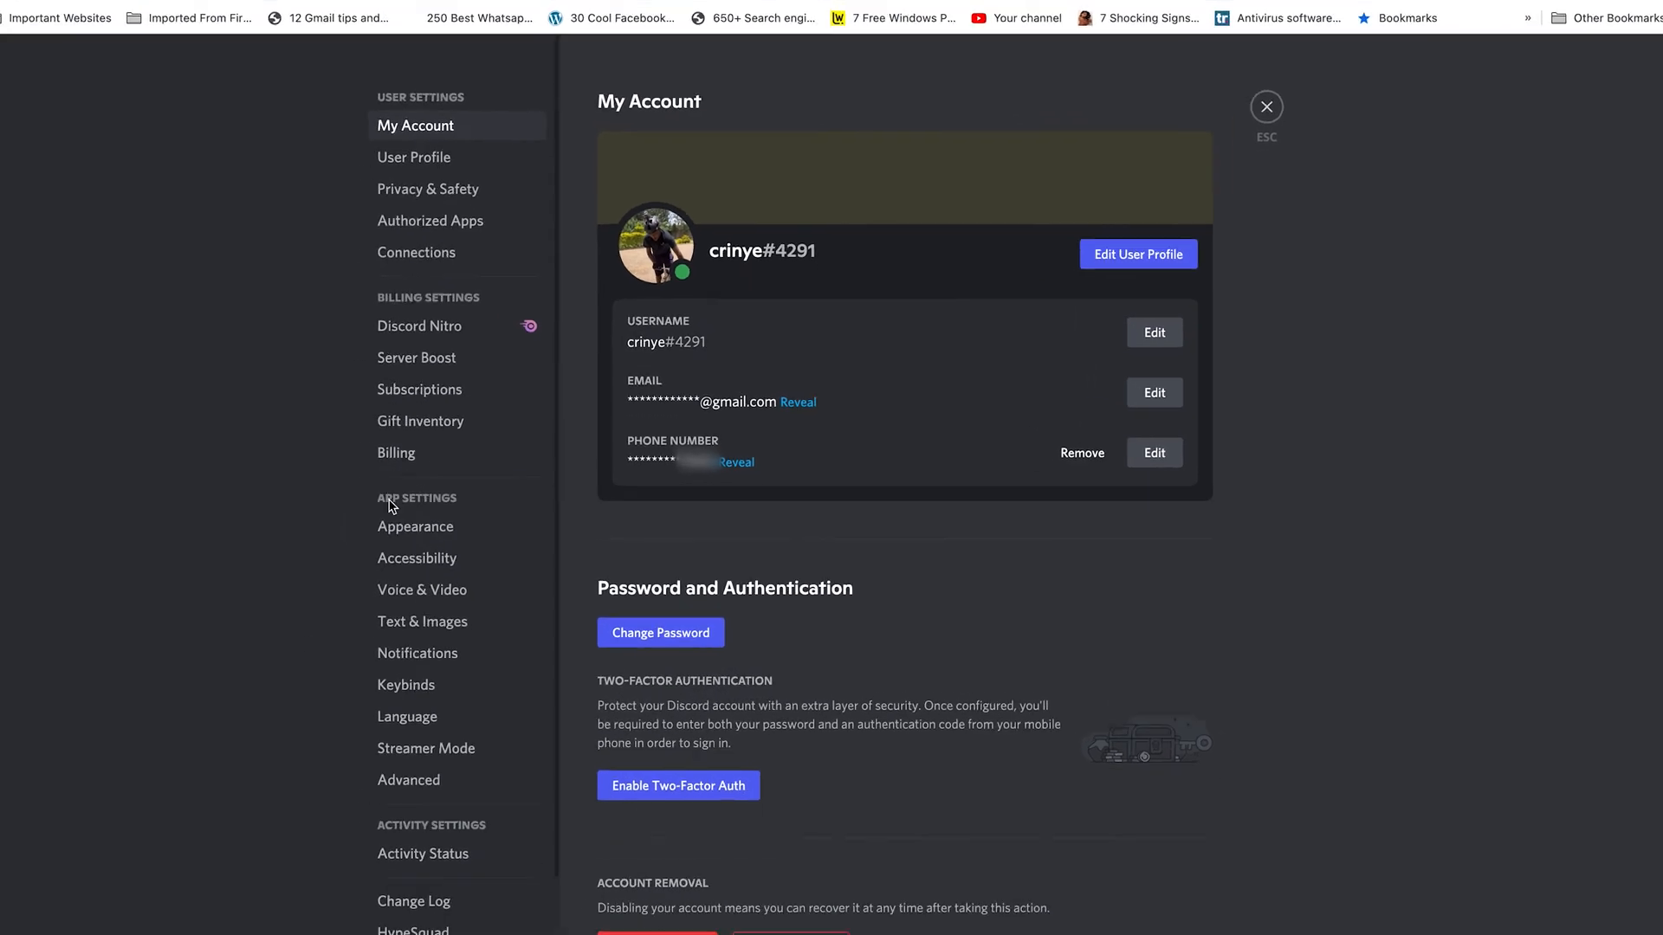
In Appearance, slide Chat Font Scaling through 20px and 24px, settling on 18px.
{"action": "left_click", "coordinate": [414, 526]}
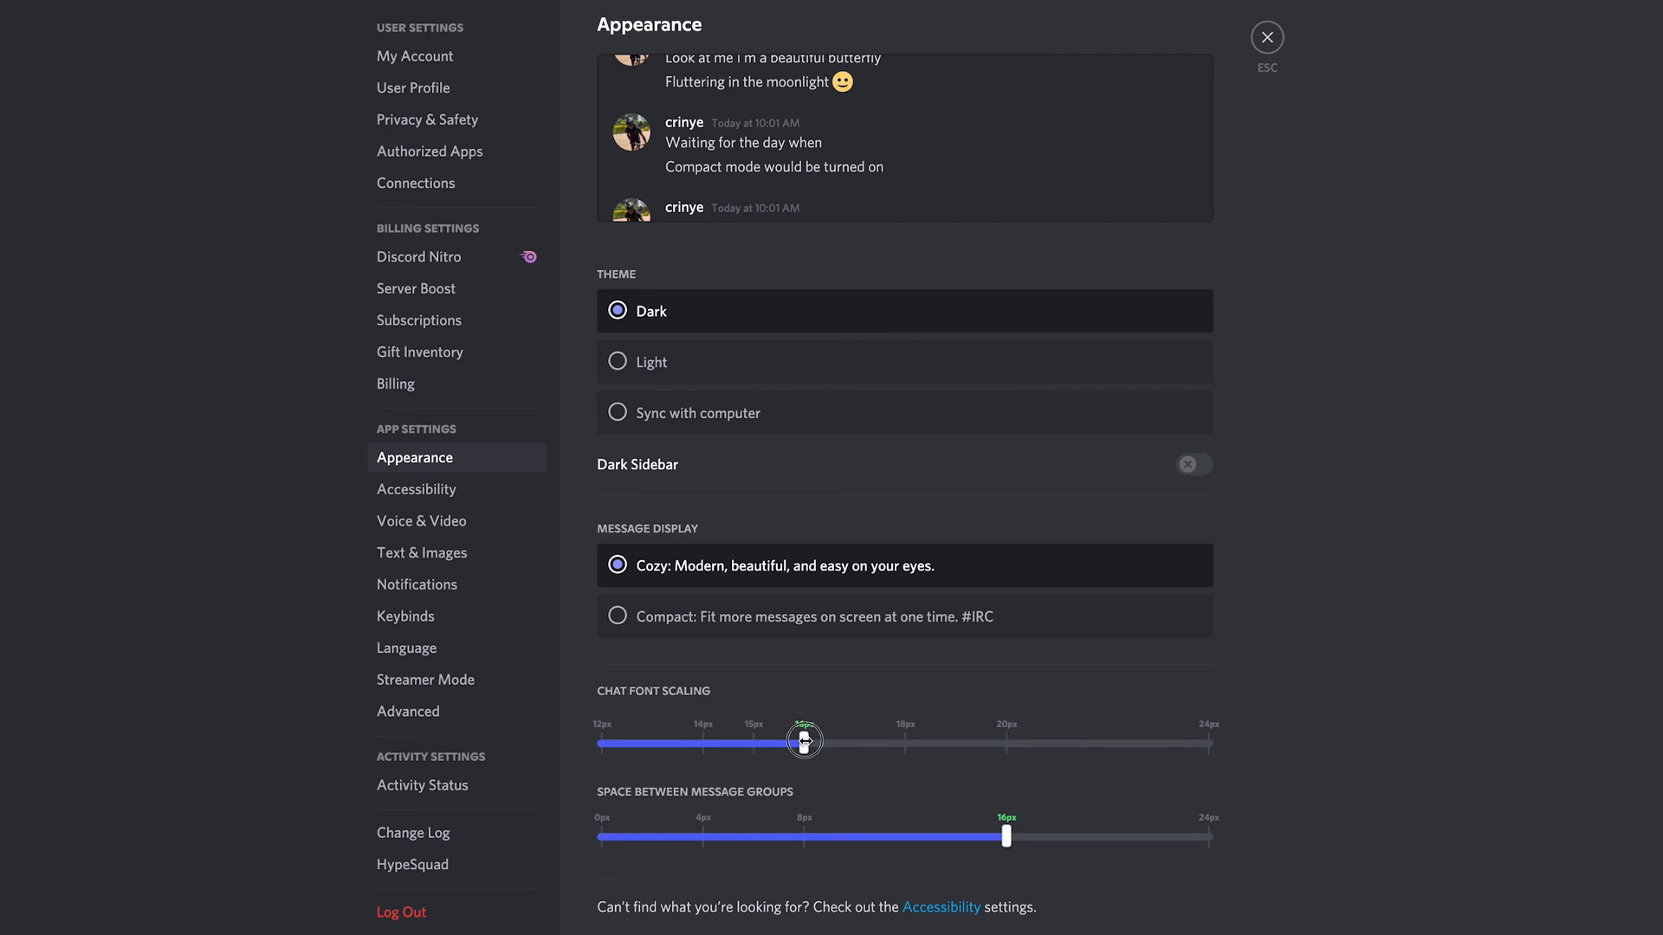
{"action": "left_click_drag", "start_coordinate": [803, 743], "coordinate": [803, 743]}
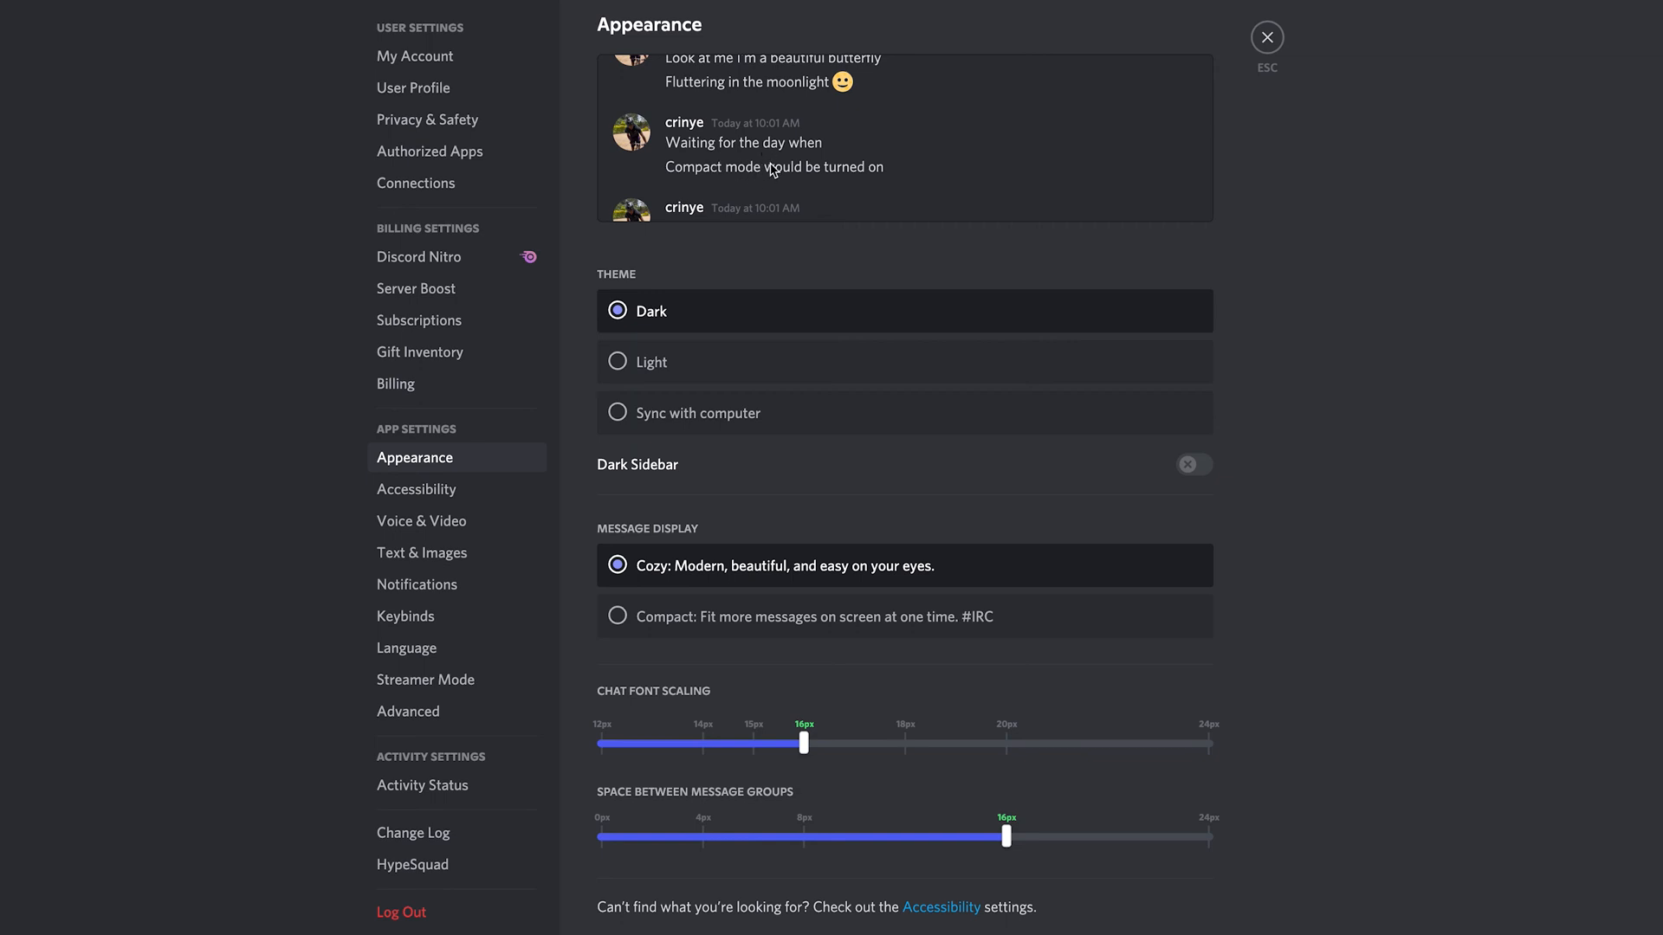
{"action": "mouse_move", "coordinate": [754, 184]}
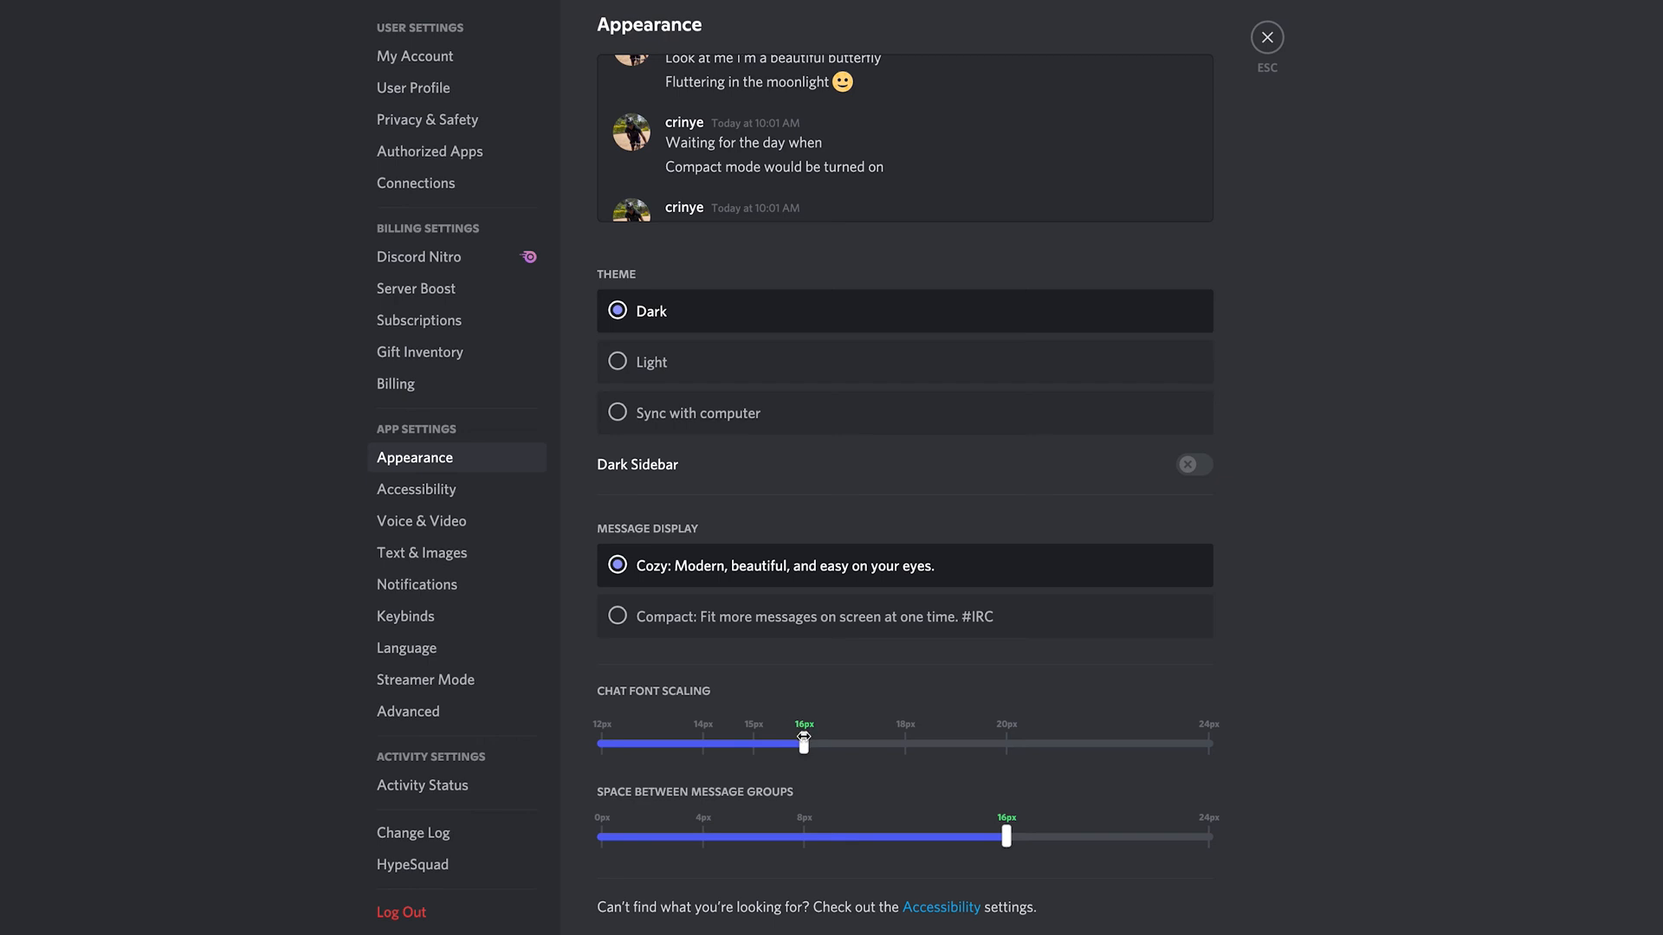
{"action": "left_click_drag", "start_coordinate": [805, 743], "coordinate": [904, 743]}
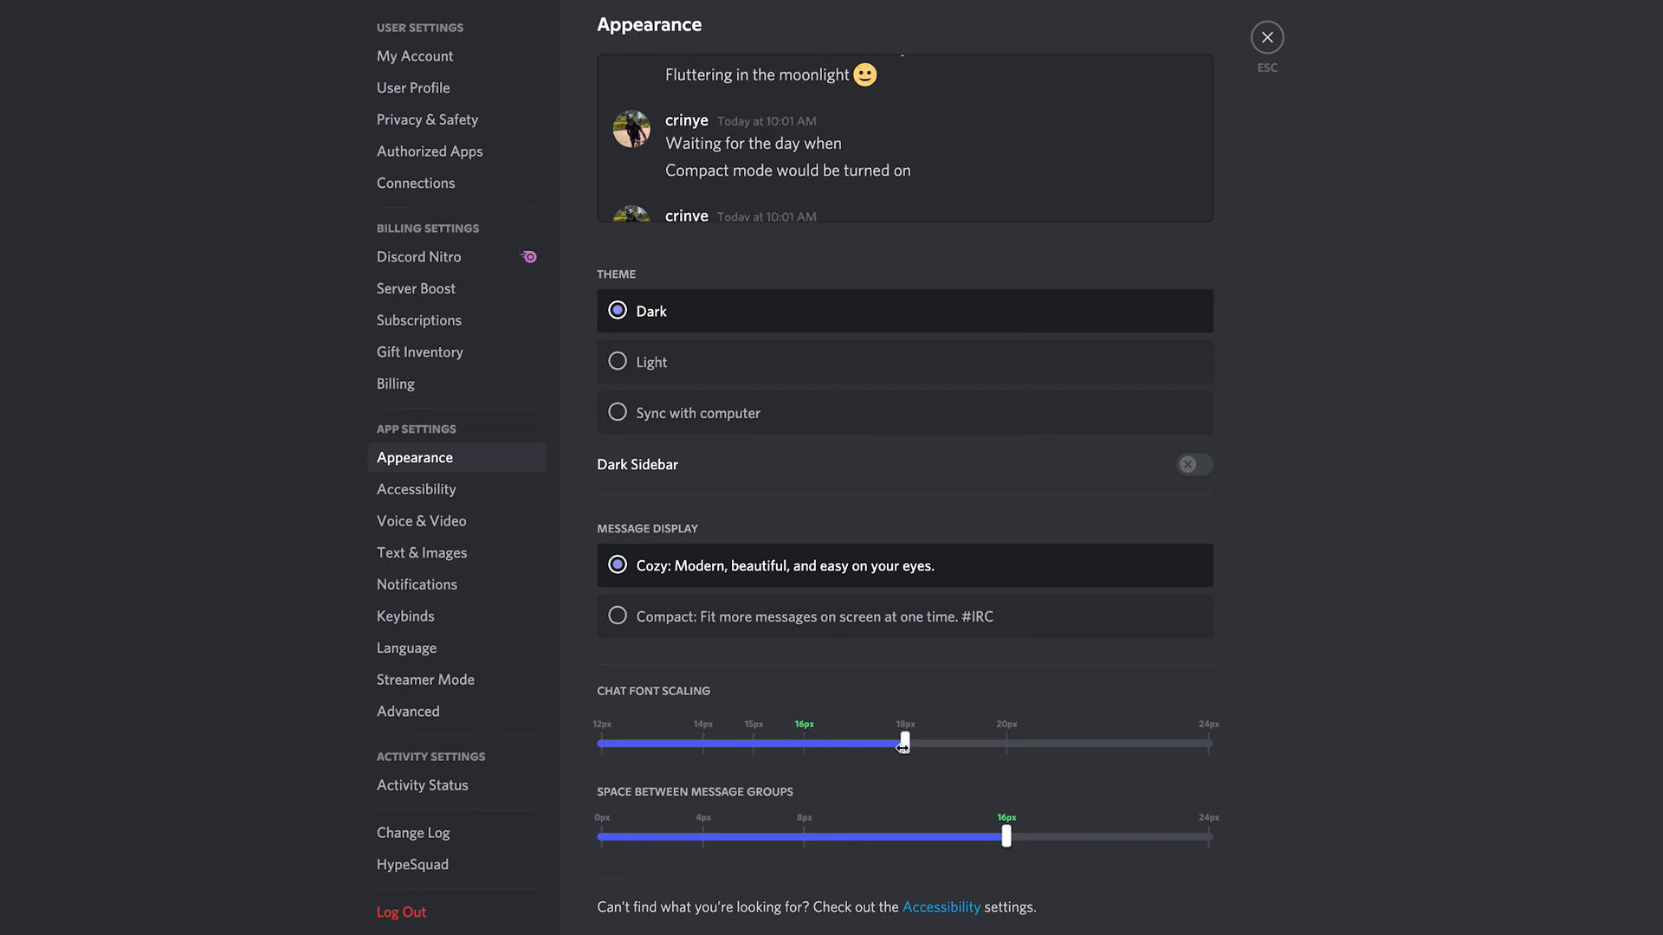
{"action": "left_click_drag", "start_coordinate": [902, 743], "coordinate": [1005, 745]}
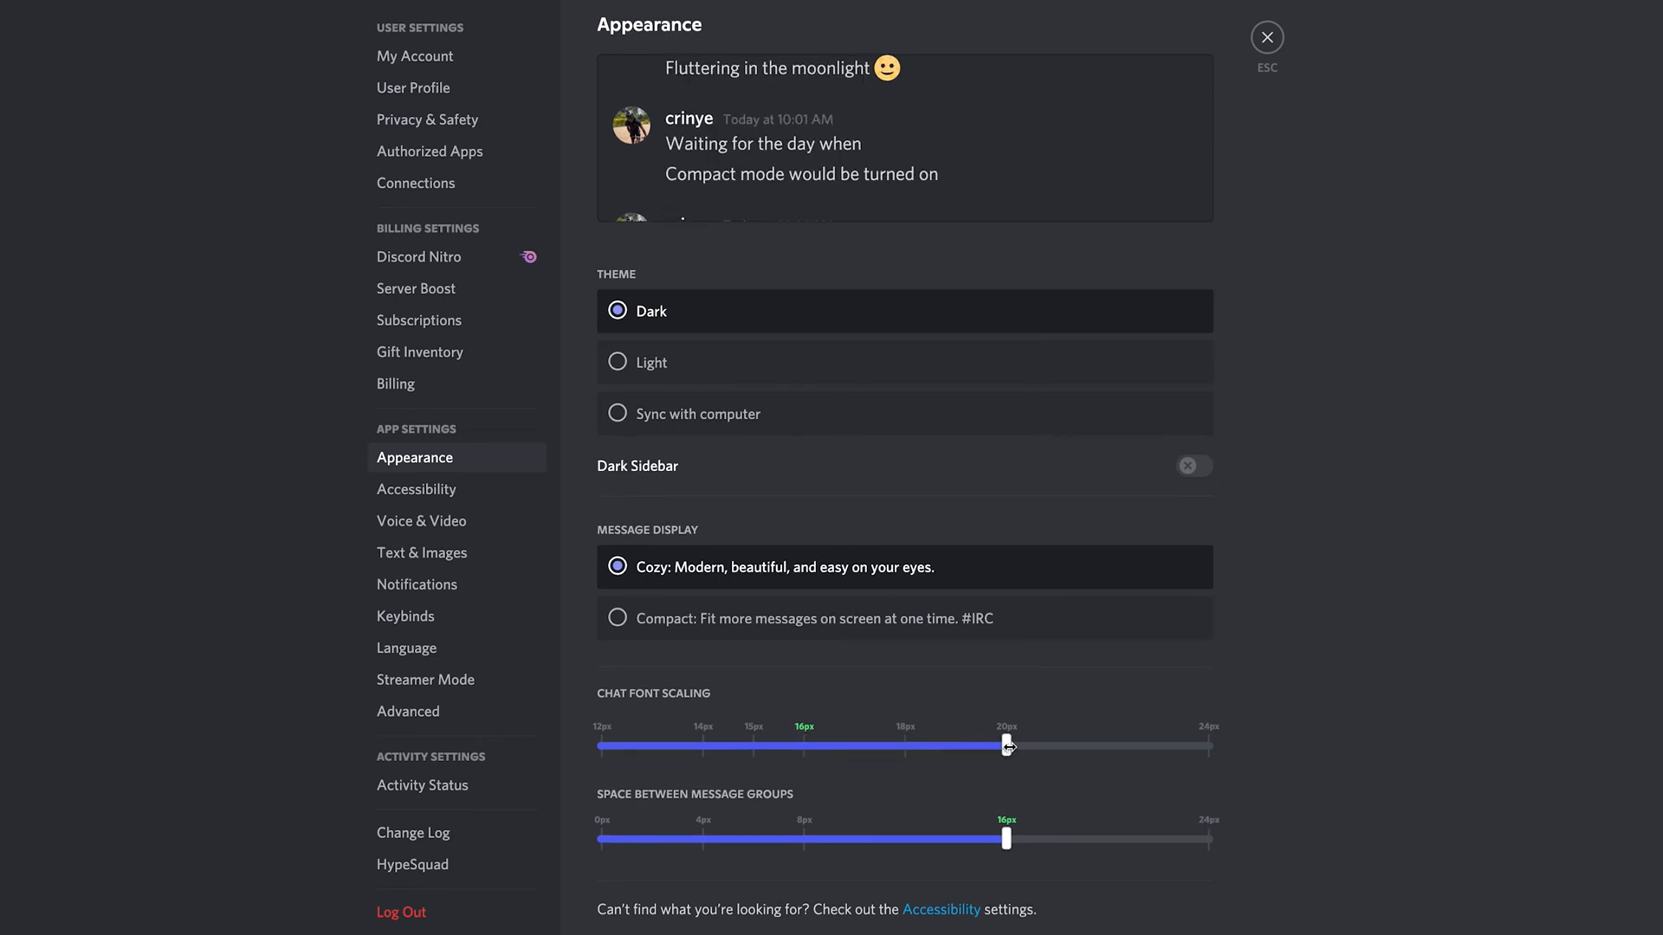
{"action": "left_click_drag", "start_coordinate": [1006, 745], "coordinate": [1207, 745]}
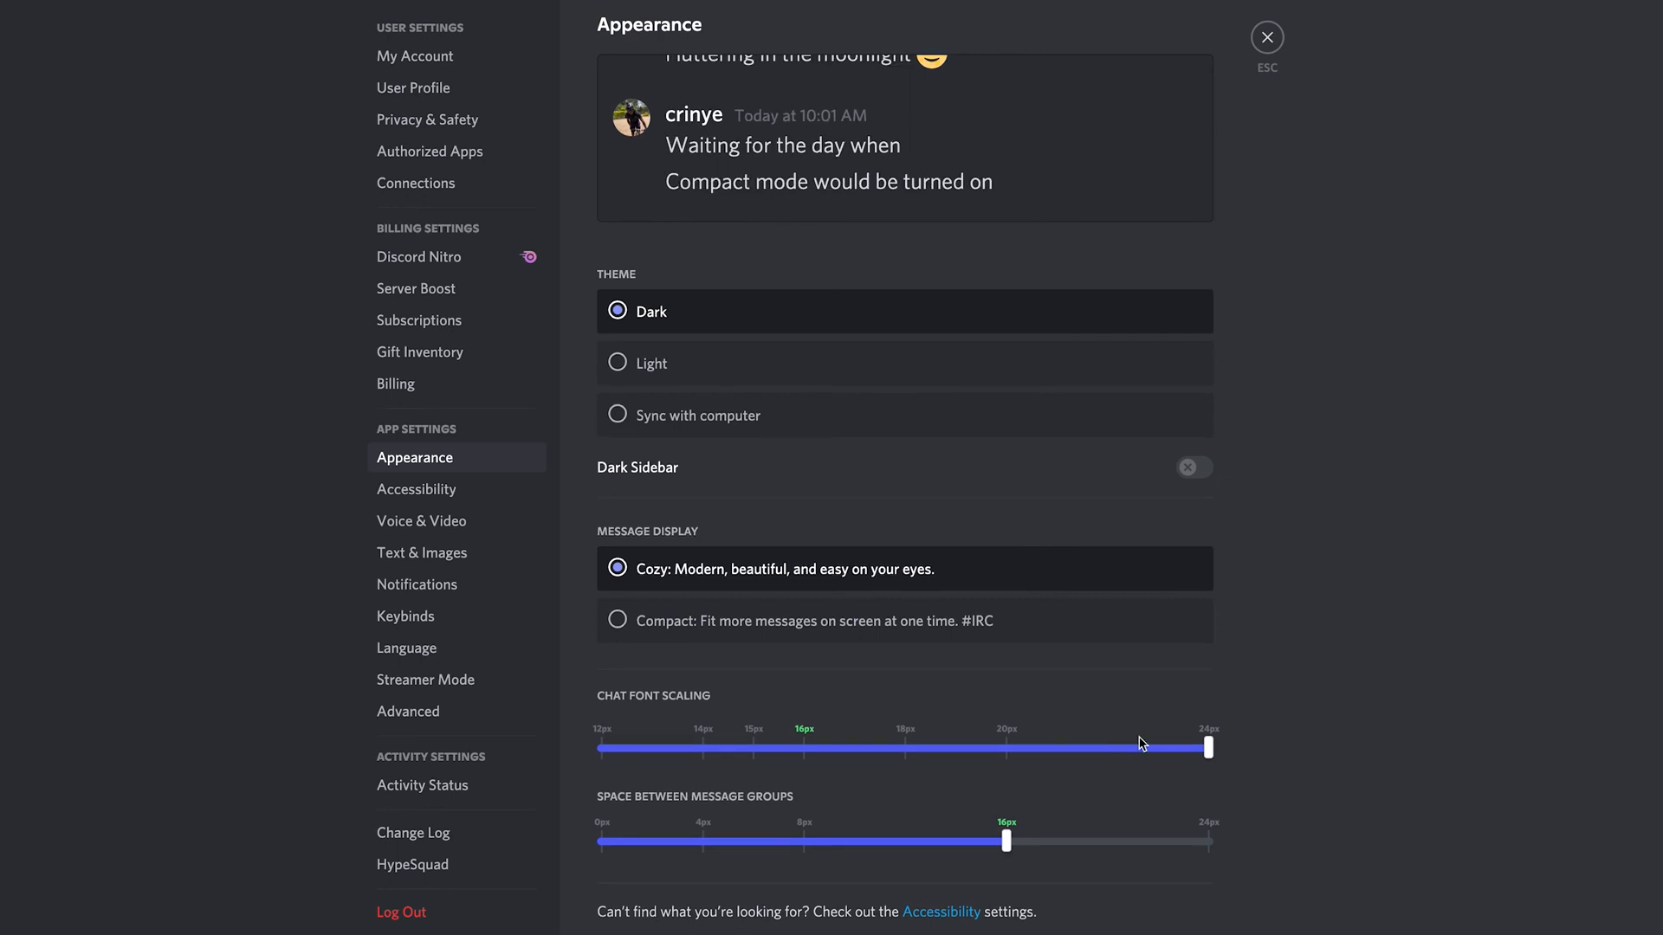
{"action": "left_click_drag", "start_coordinate": [1204, 747], "coordinate": [904, 746]}
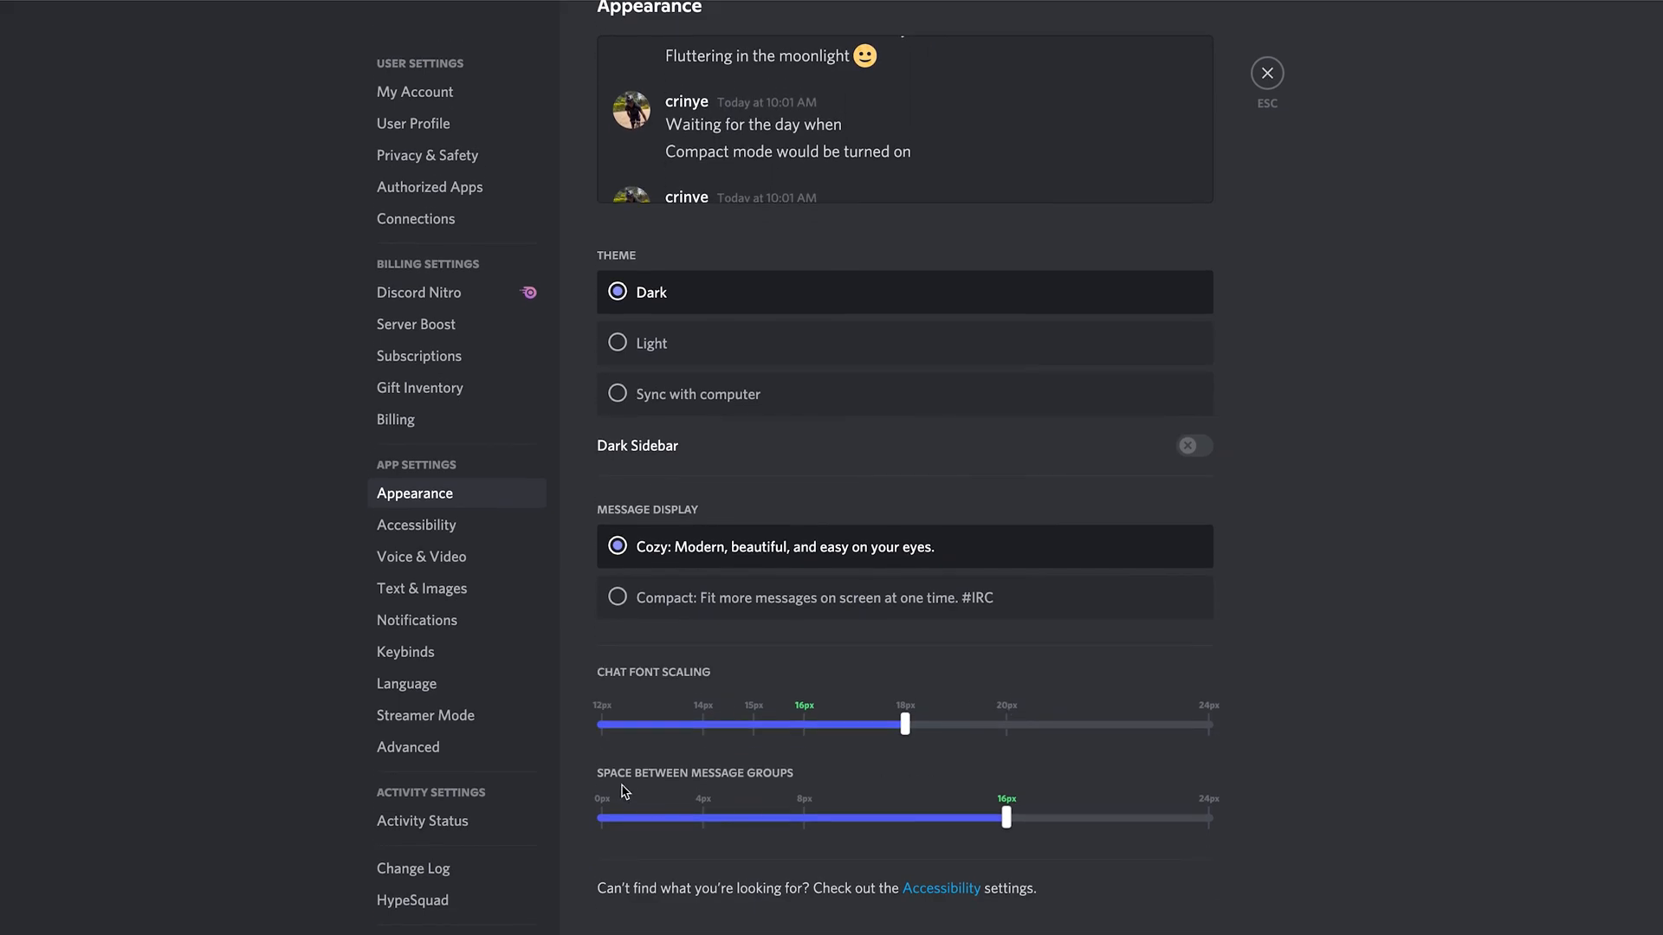
{"action": "mouse_move", "coordinate": [748, 786]}
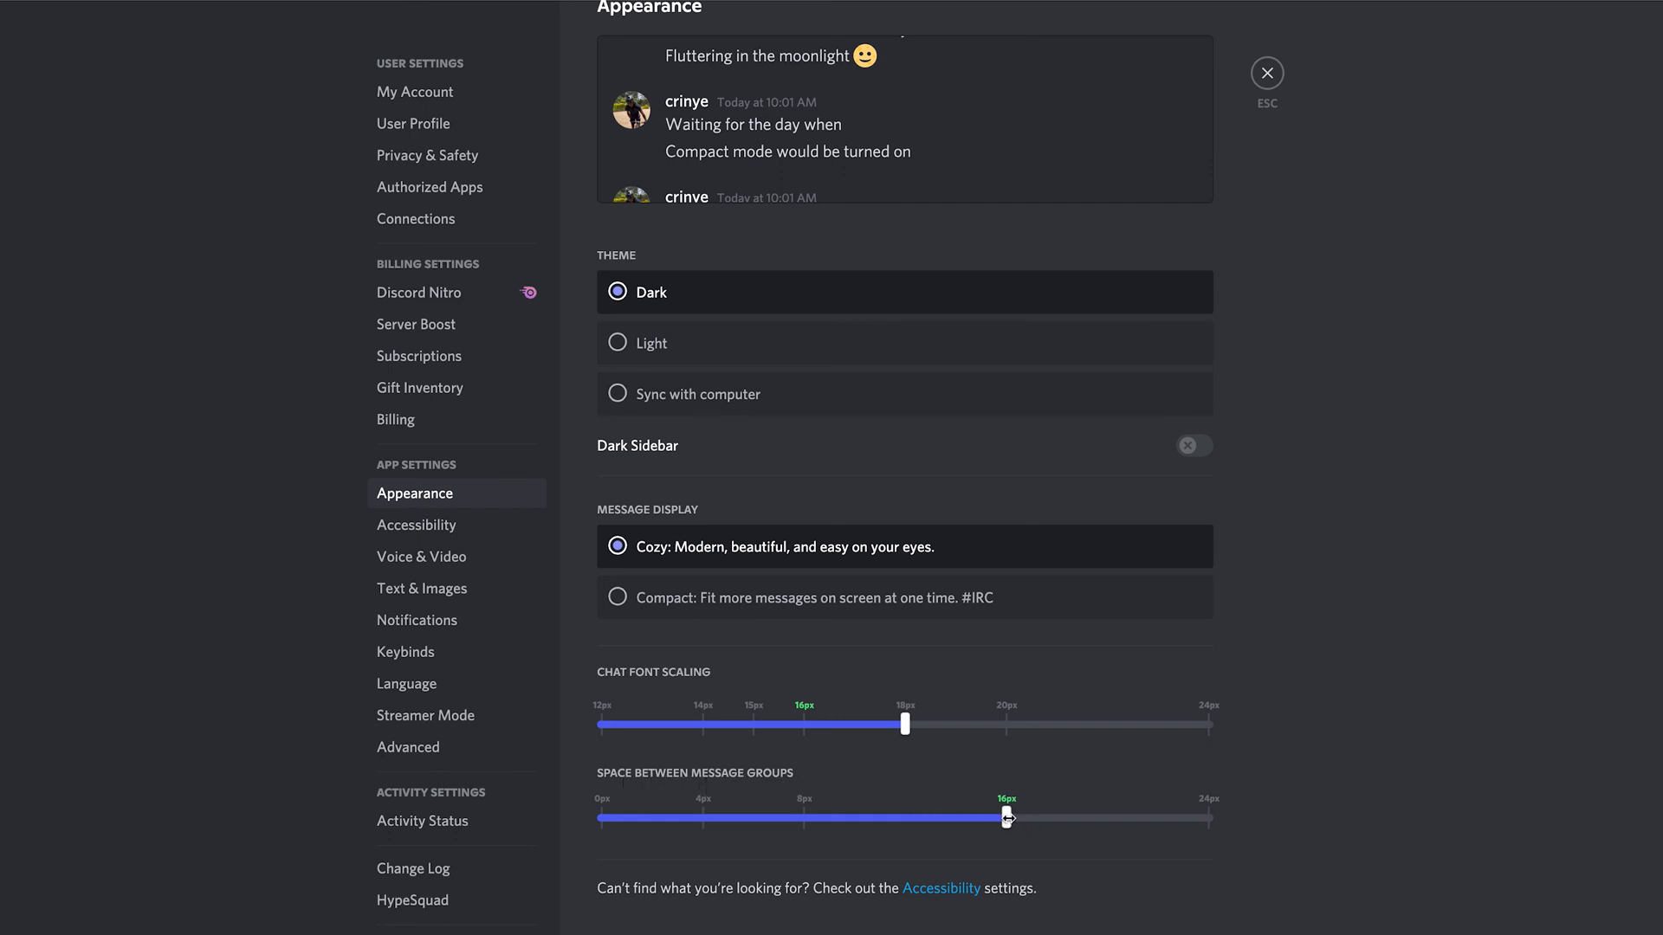
{"action": "mouse_move", "coordinate": [800, 731]}
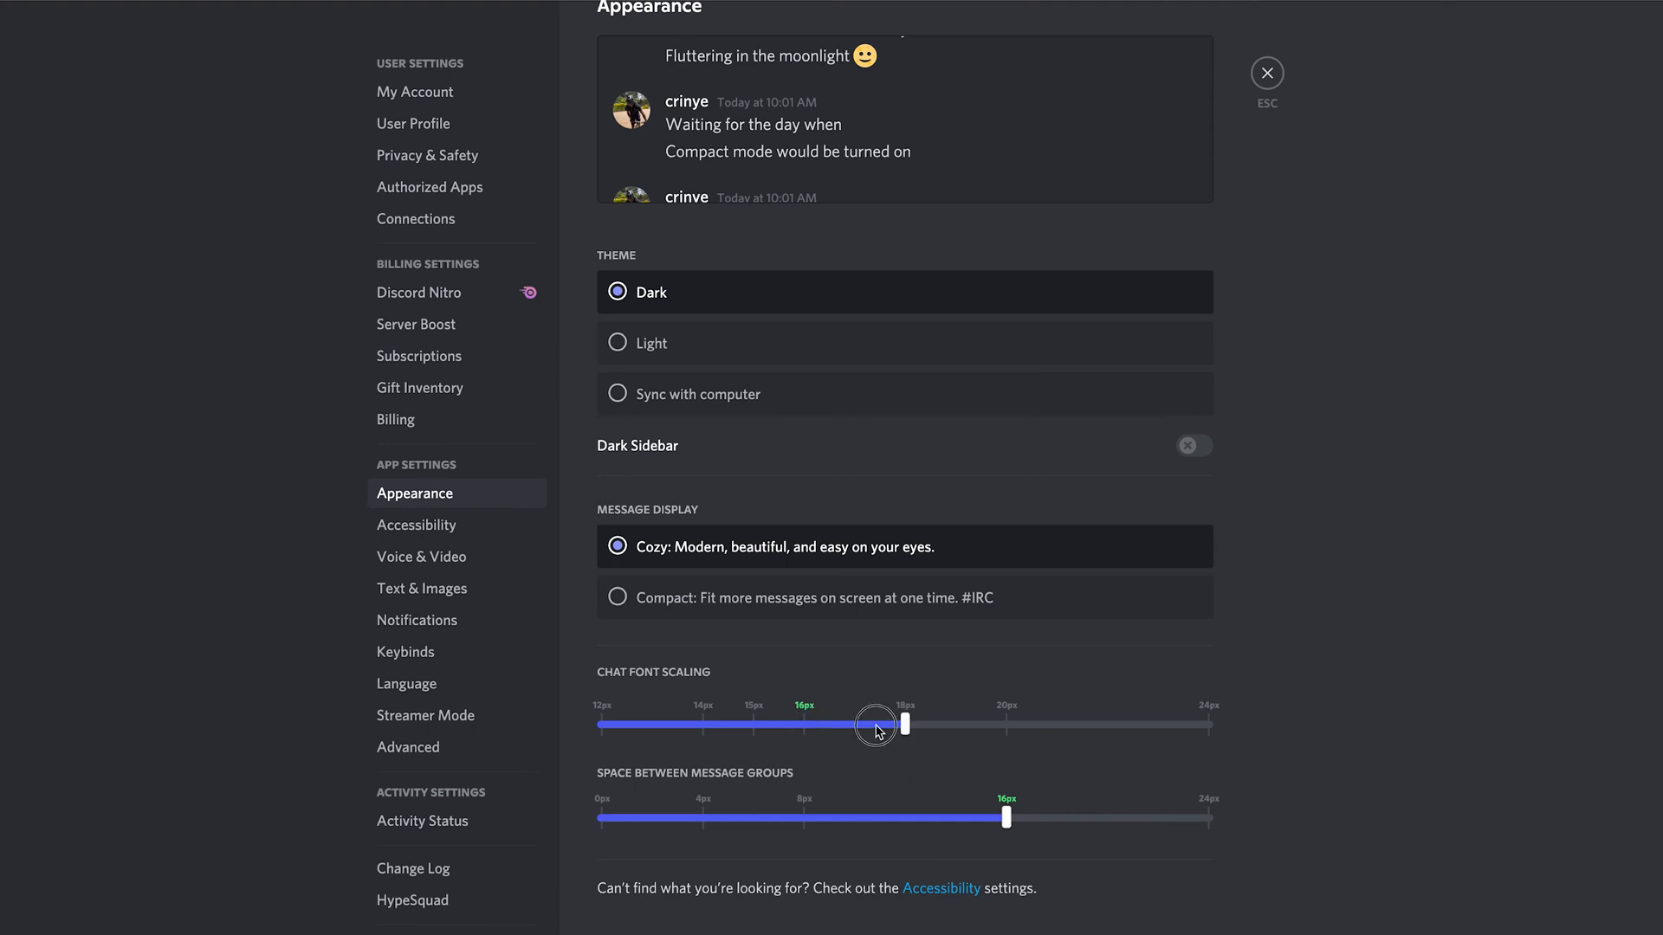
Reset chat font to 16px, try message group spacing at 8px then 16px, and close settings.
{"action": "left_click_drag", "start_coordinate": [1004, 816], "coordinate": [804, 816]}
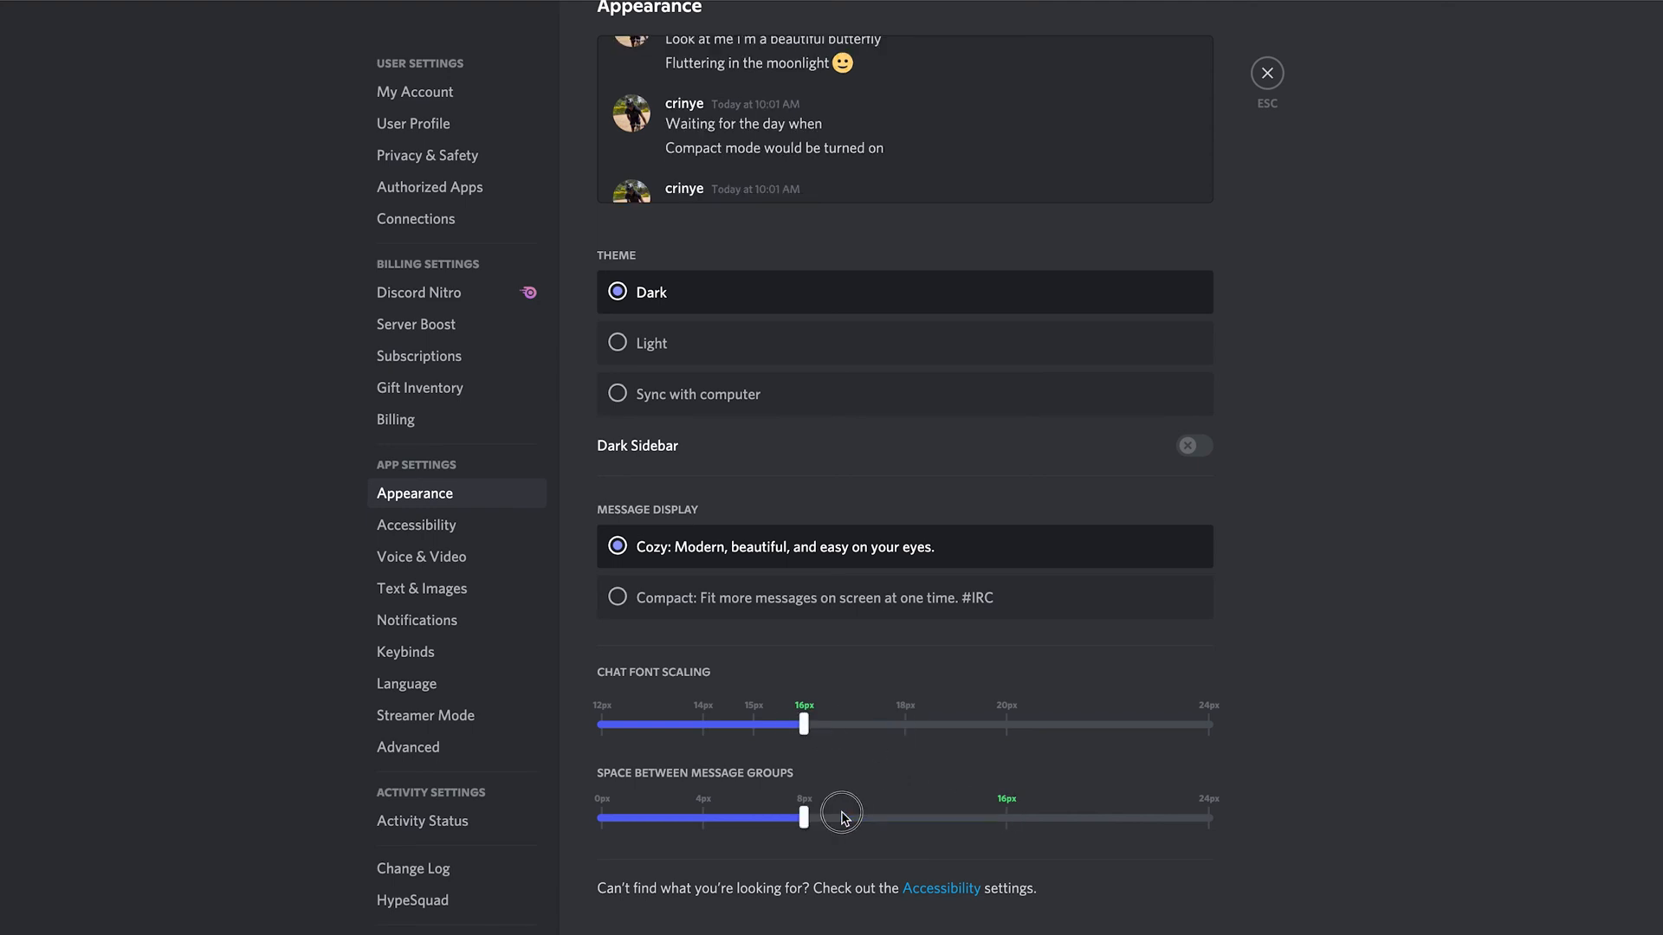
{"action": "left_click_drag", "start_coordinate": [842, 815], "coordinate": [803, 816]}
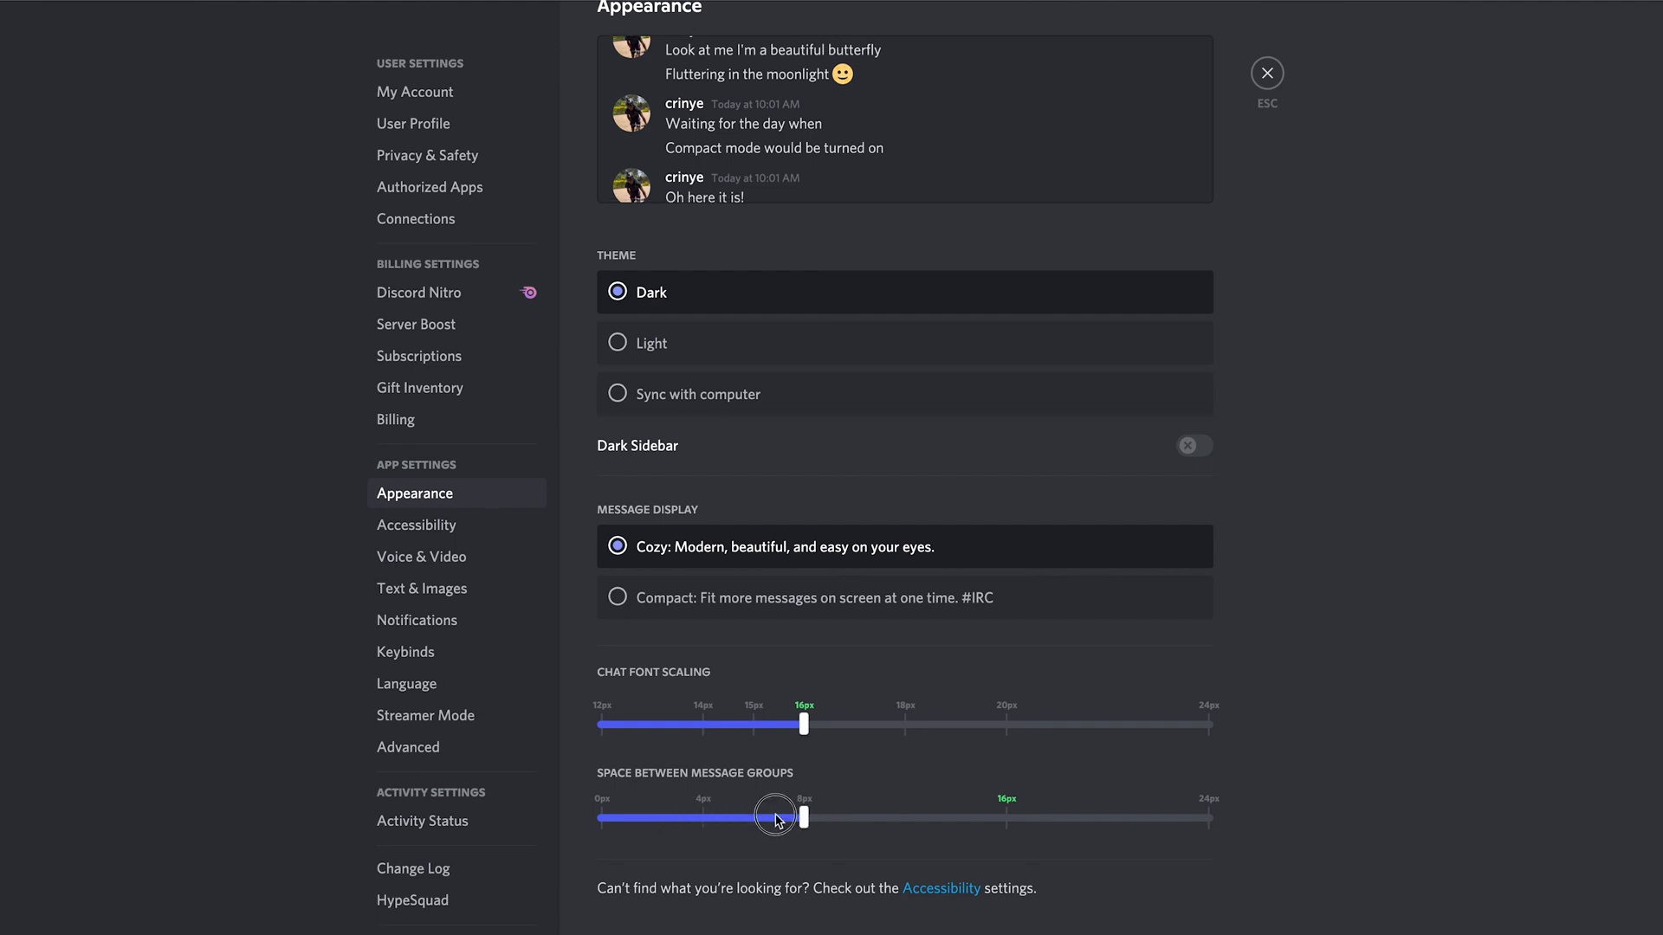
{"action": "left_click_drag", "start_coordinate": [802, 816], "coordinate": [1005, 816]}
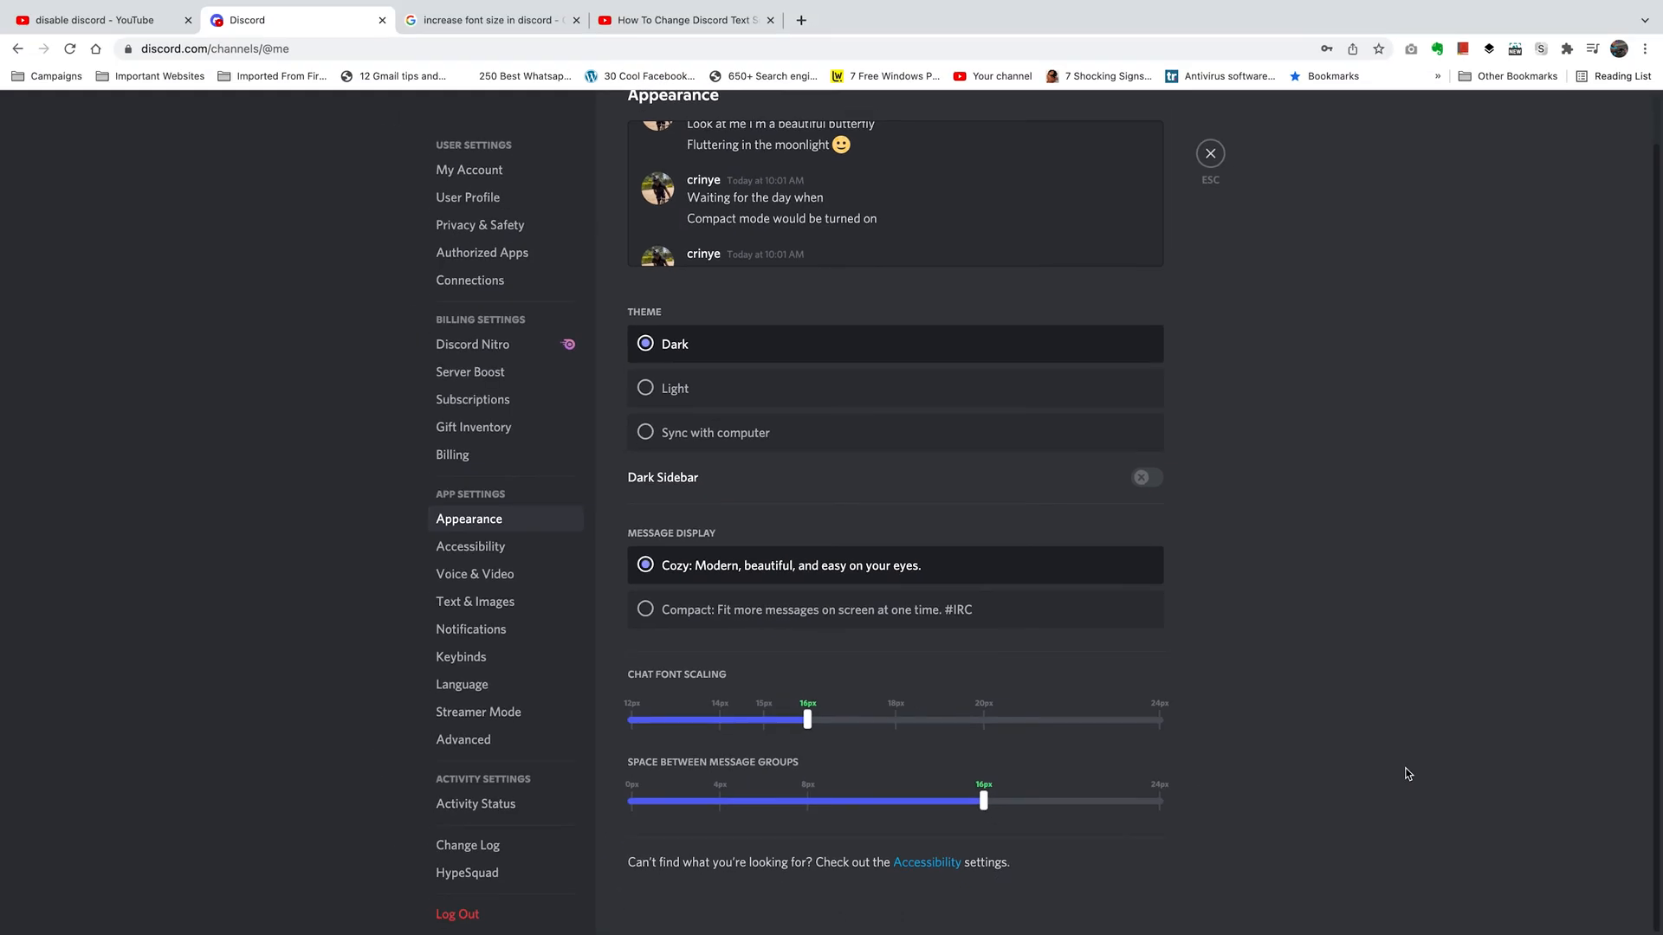
{"action": "mouse_move", "coordinate": [1209, 155]}
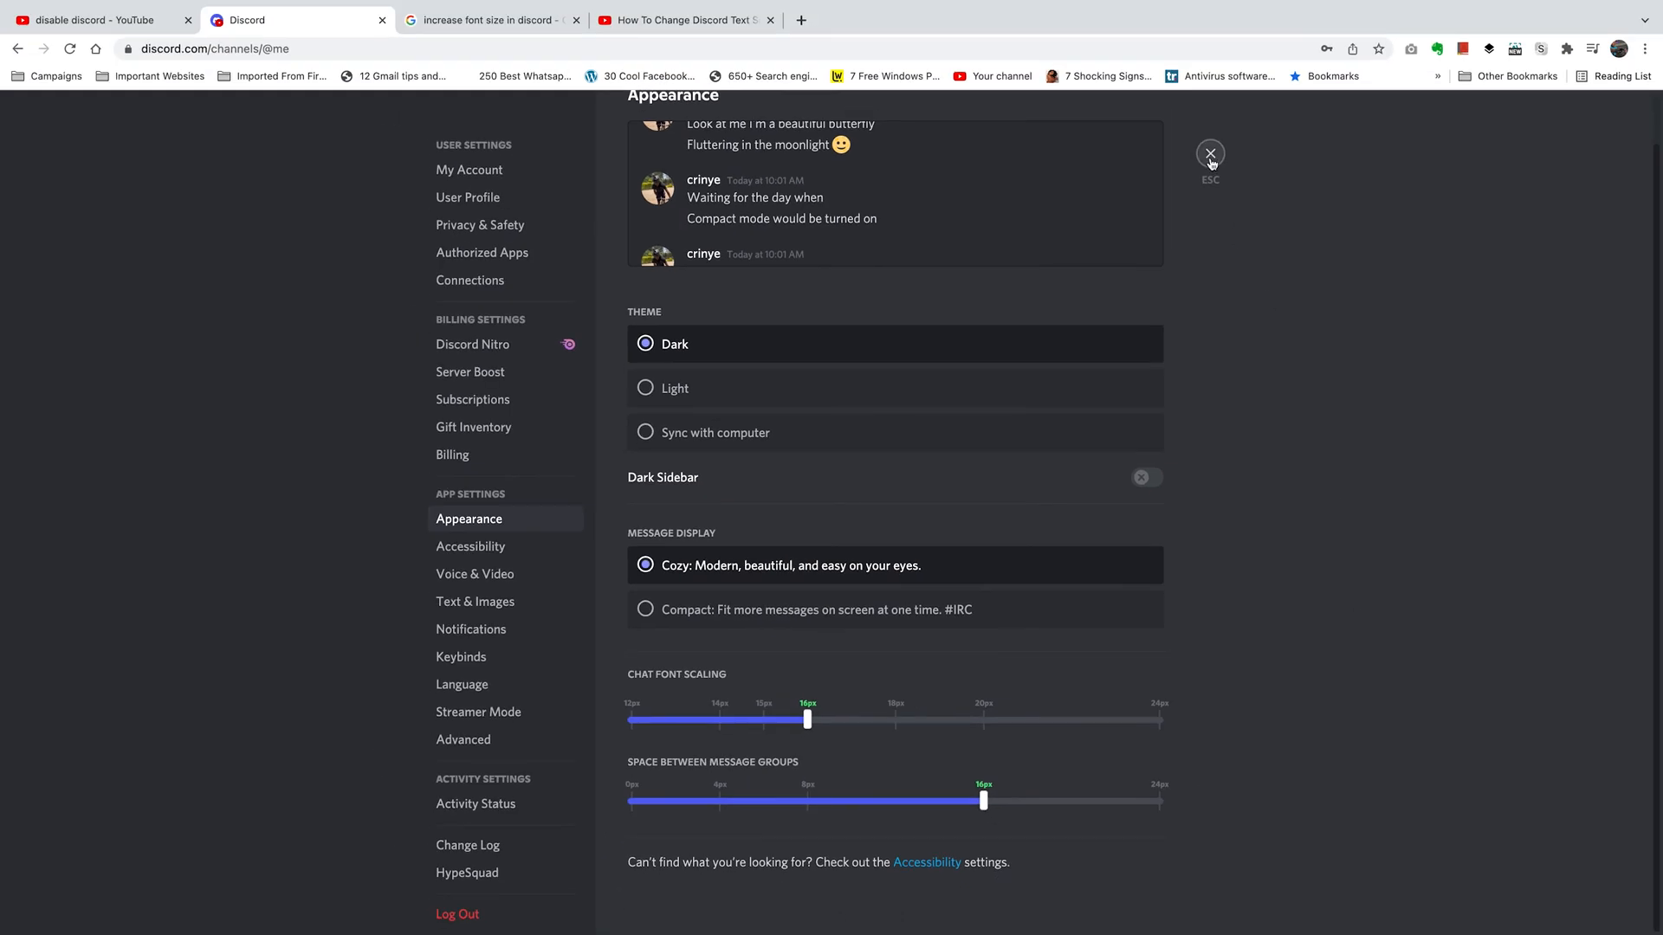
{"action": "left_click", "coordinate": [1209, 154]}
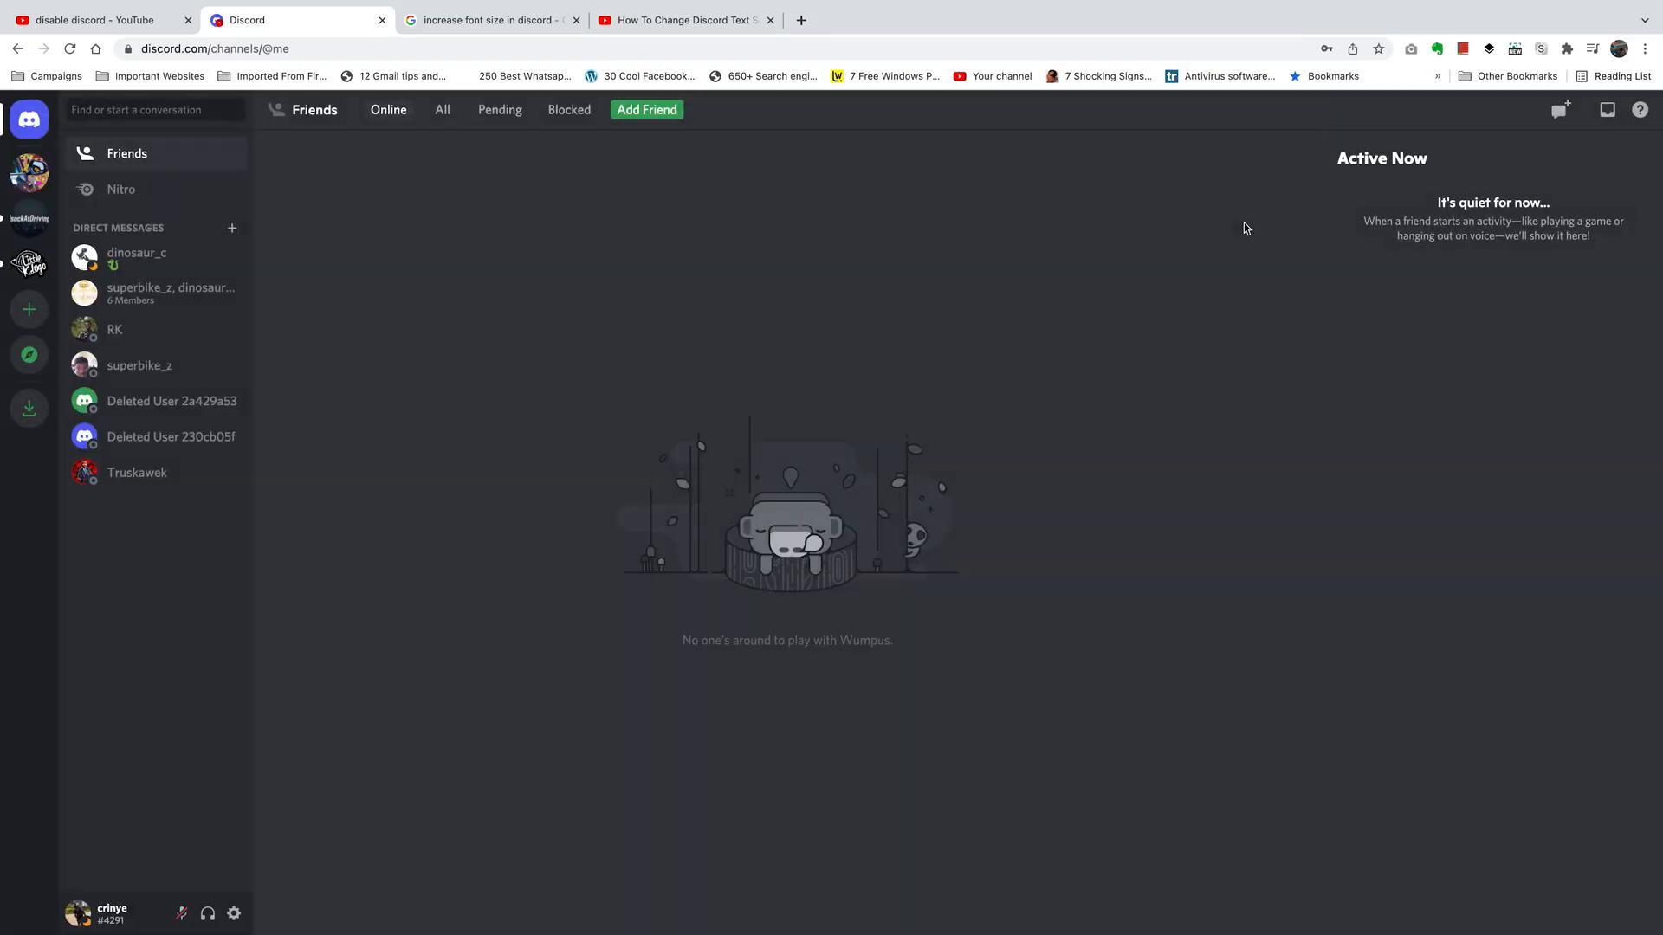